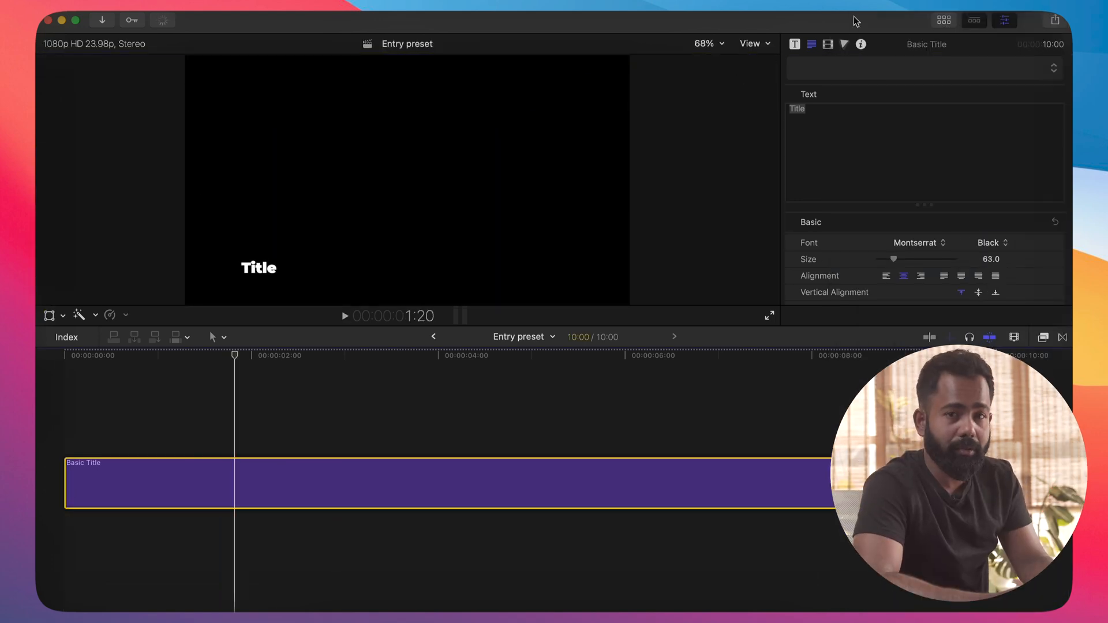
# Step: Replace the placeholder text with 'Subscribe!' and keyframe Position so the title slides in
pyautogui.click(827, 44)
pyautogui.write('direct')
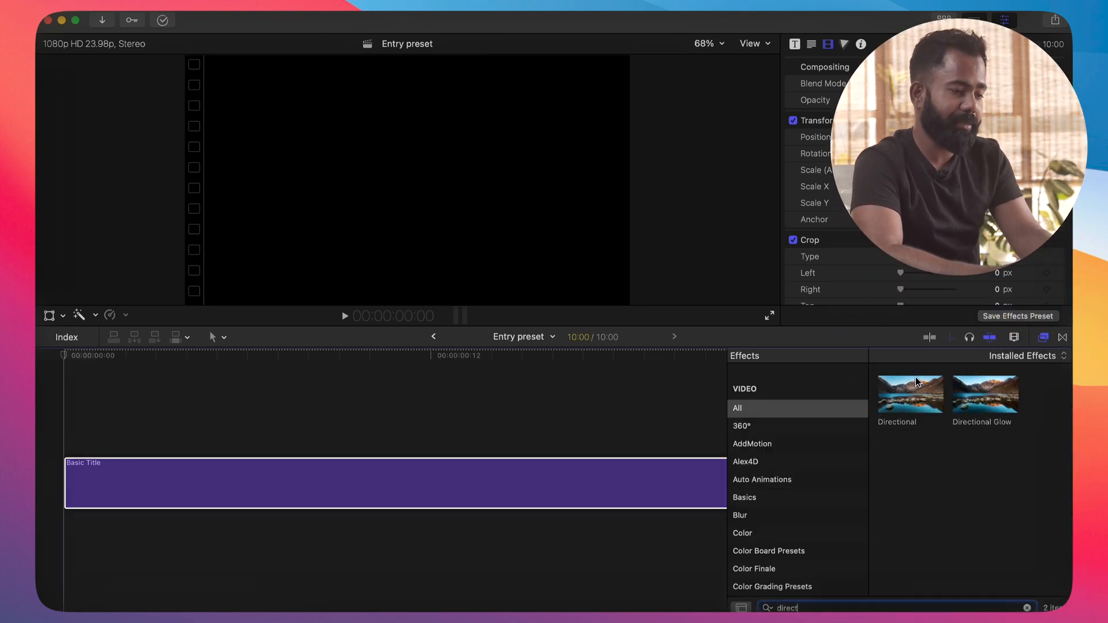
# Step: Apply the Directional blur effect from the 'direct' search results to the title clip
pyautogui.doubleClick(909, 392)
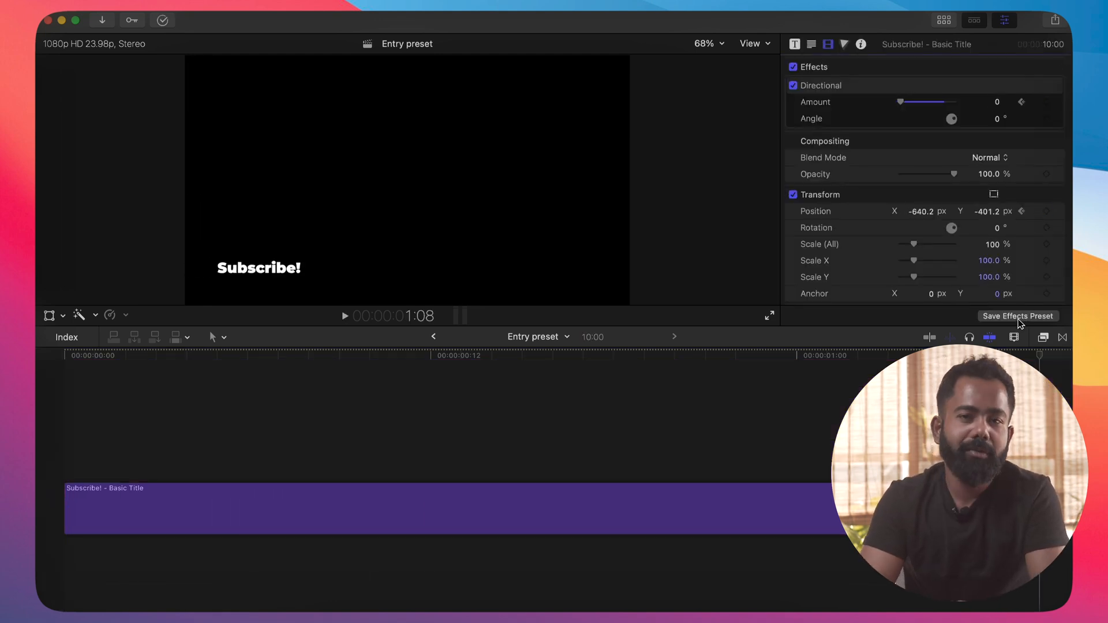
# Step: Bring up Save Video Effects Preset with Directional and Position keyframes included
pyautogui.click(1017, 316)
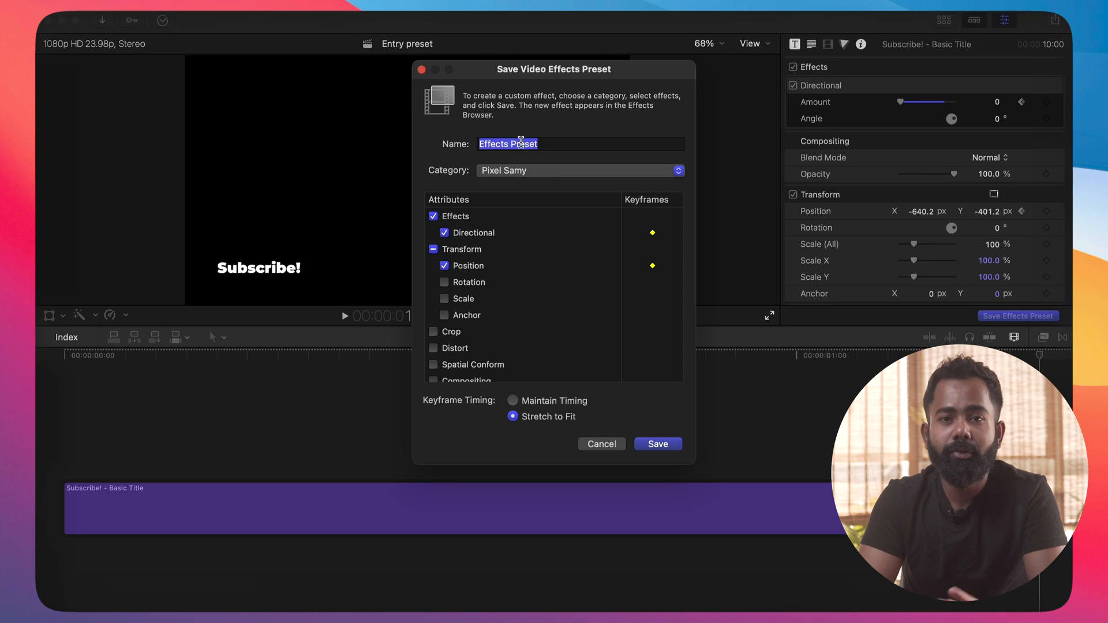